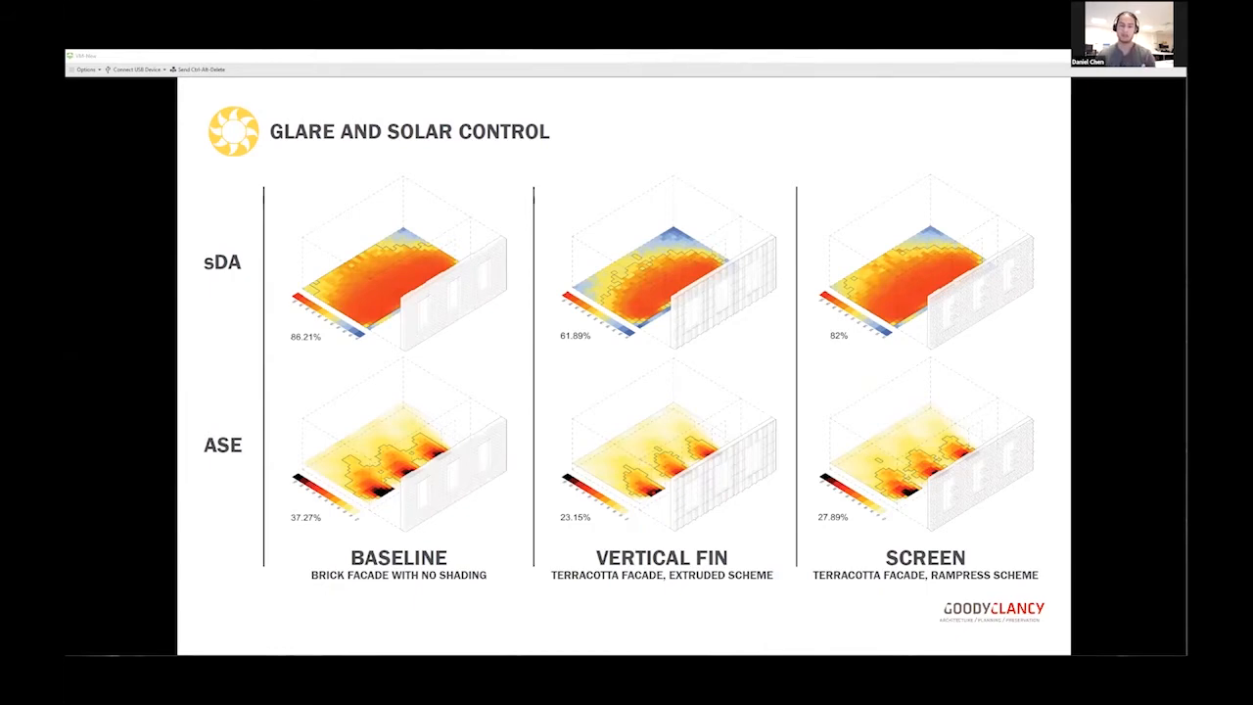
mouse_move(1083, 388)
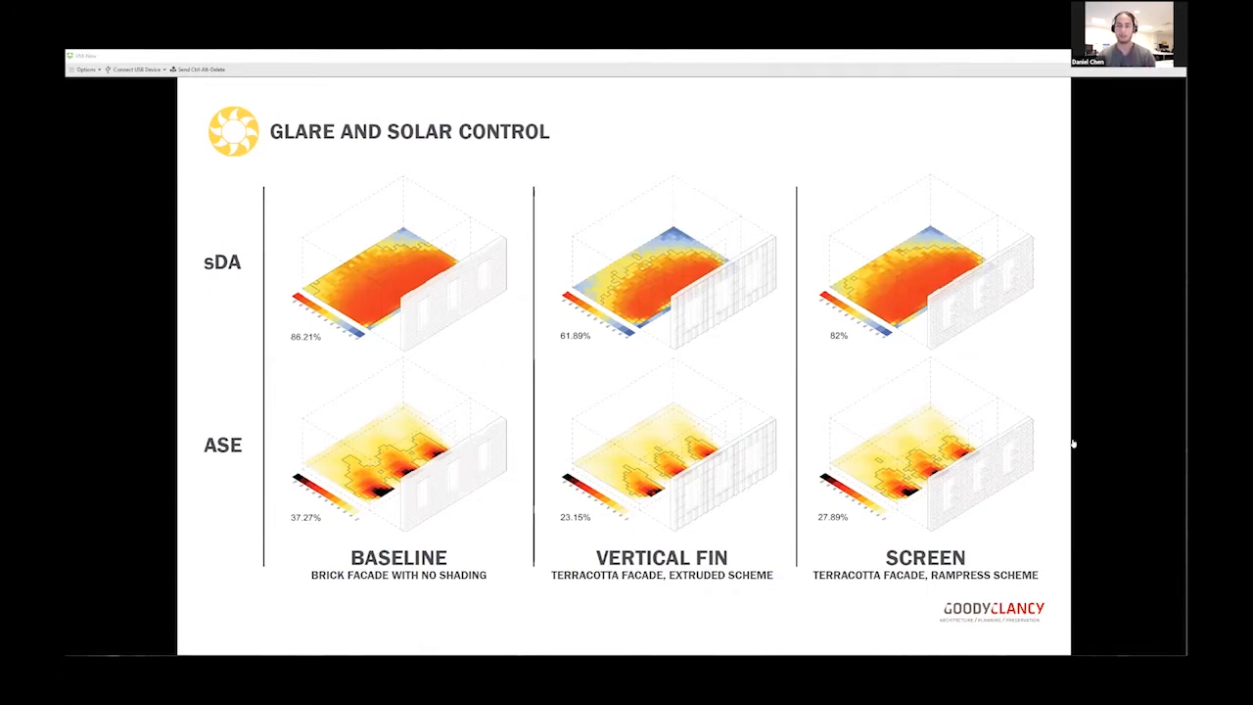
mouse_move(1038, 499)
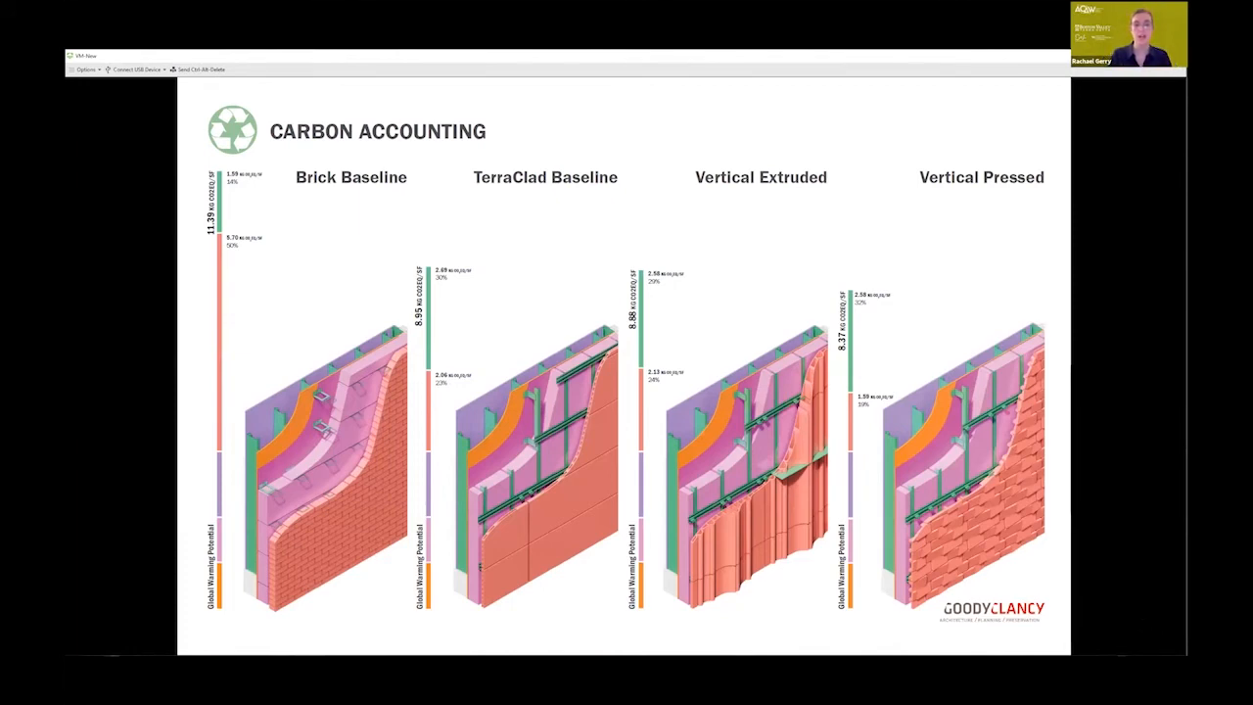
mouse_move(1134, 626)
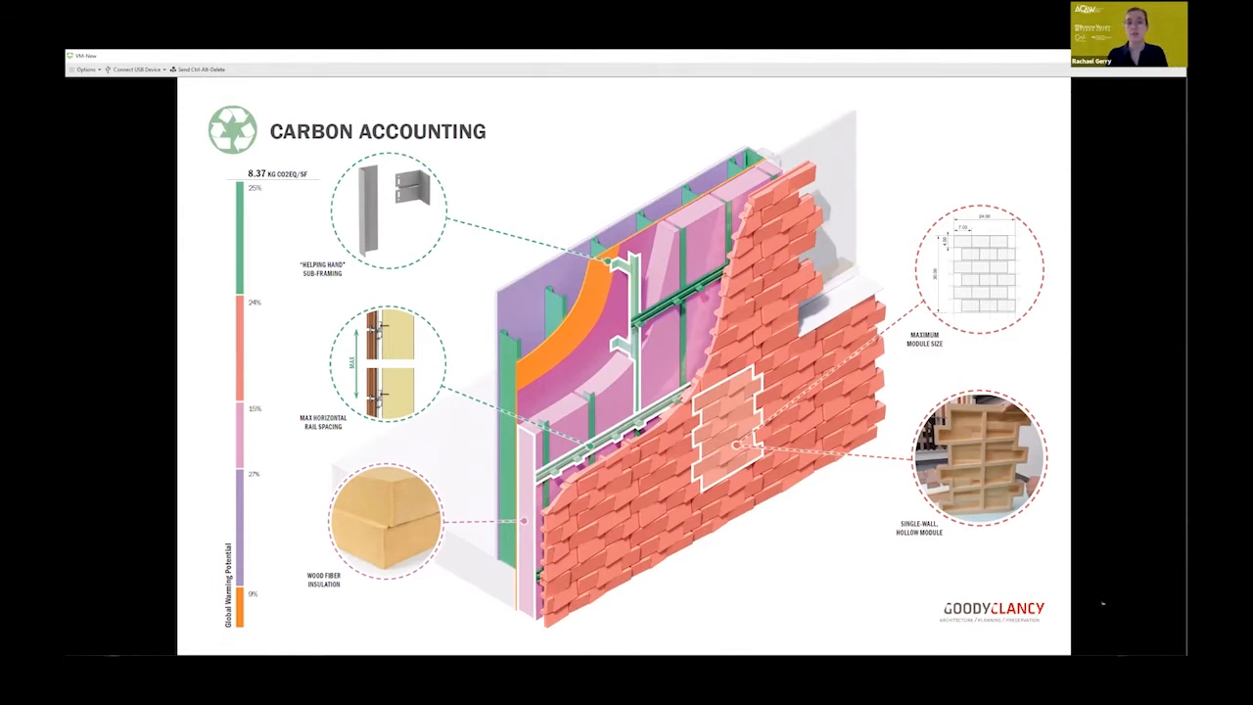
mouse_move(1104, 601)
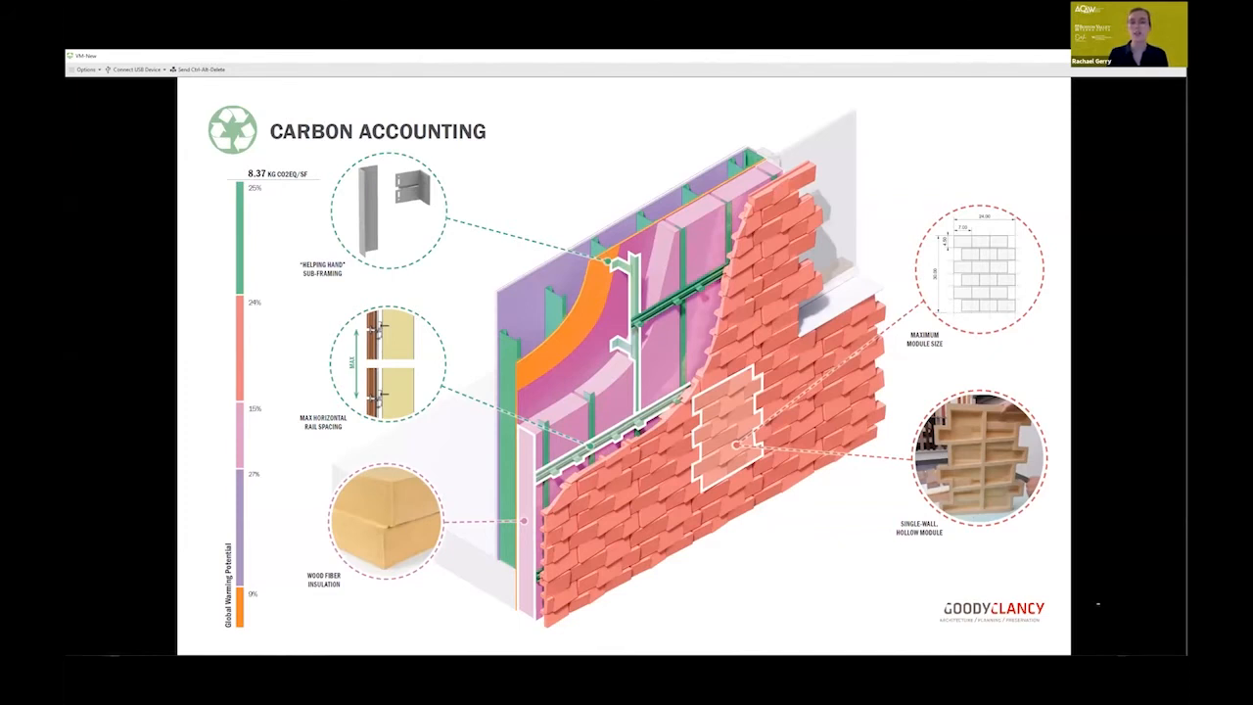
mouse_move(1100, 623)
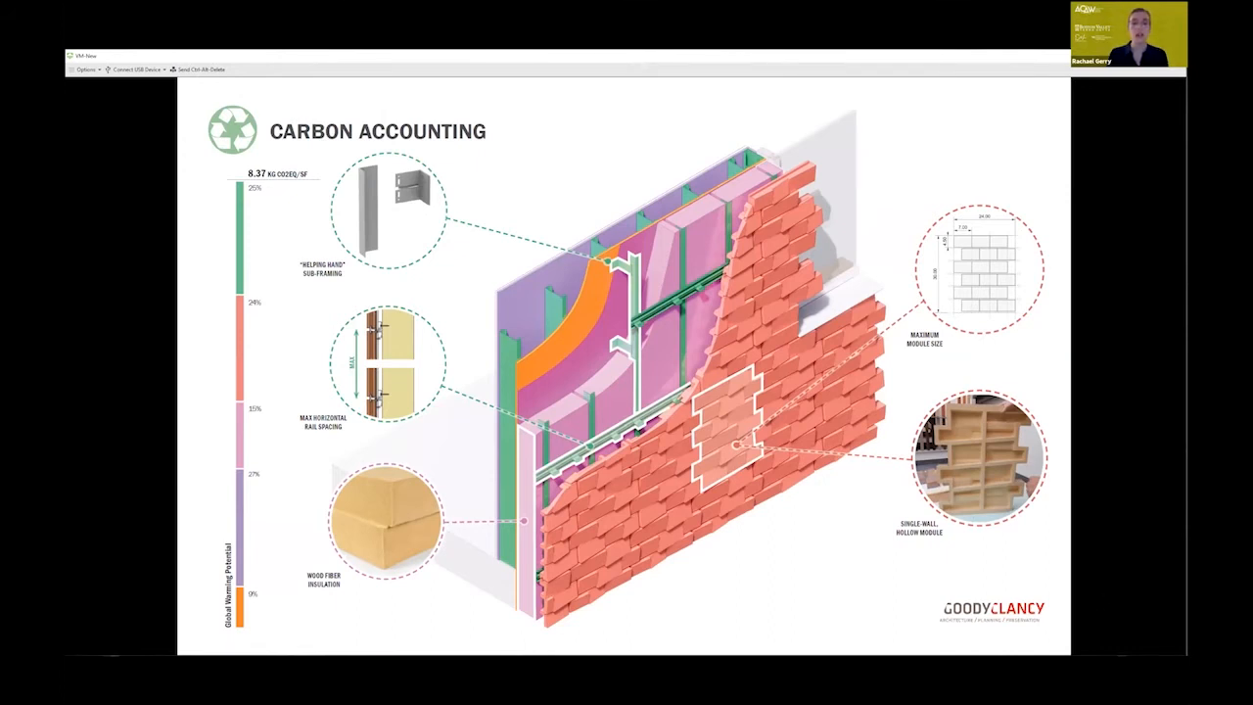
mouse_move(1101, 601)
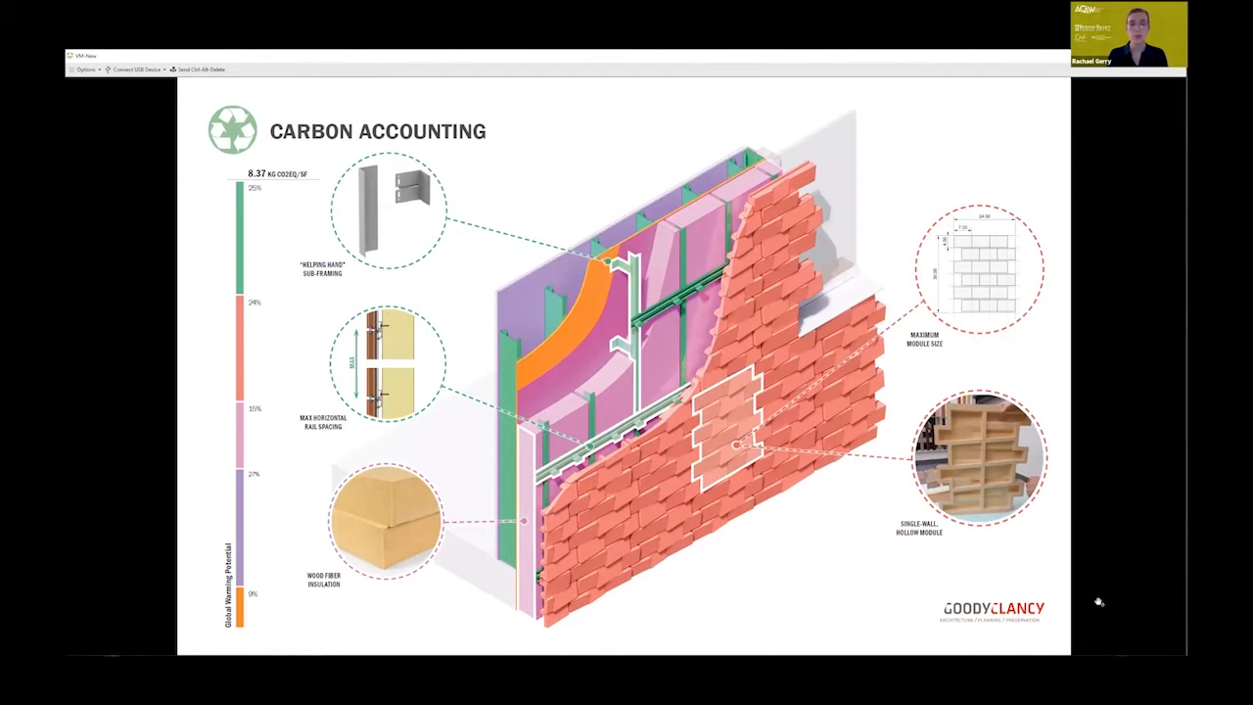
mouse_move(1098, 601)
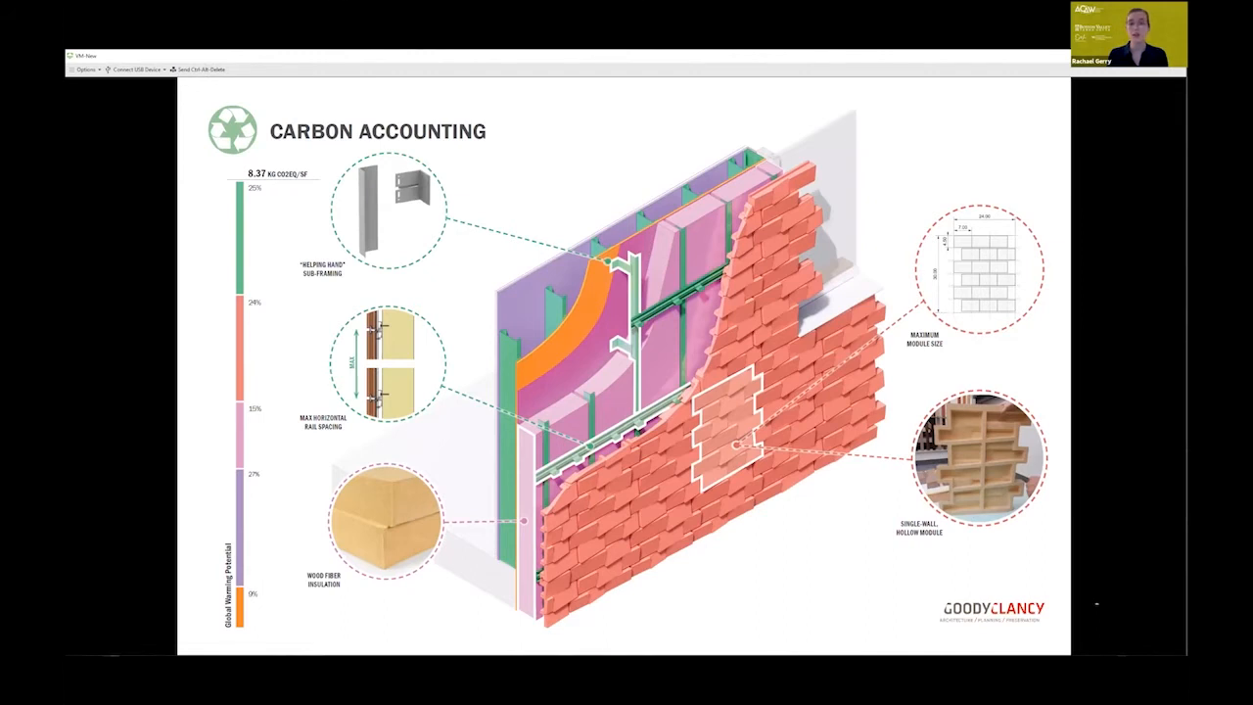
mouse_move(1097, 593)
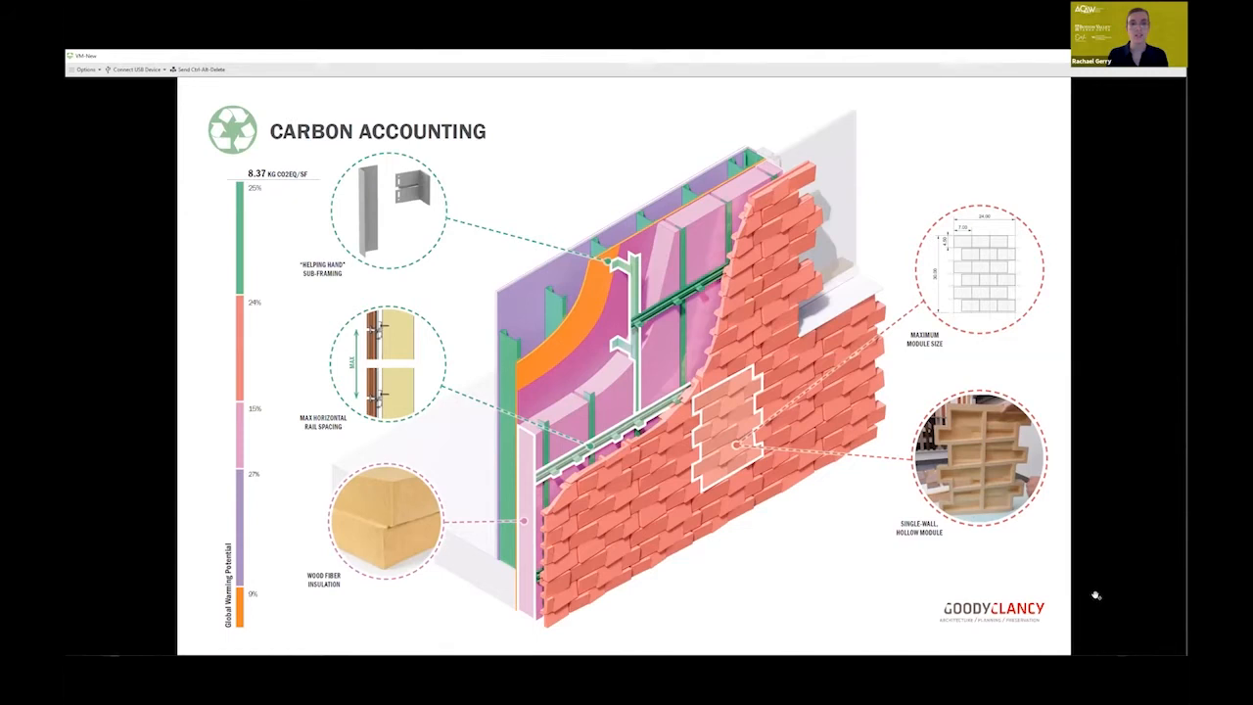
- Advance to the slide showing glazed brick pattern studies and 3D modules
key(Right)
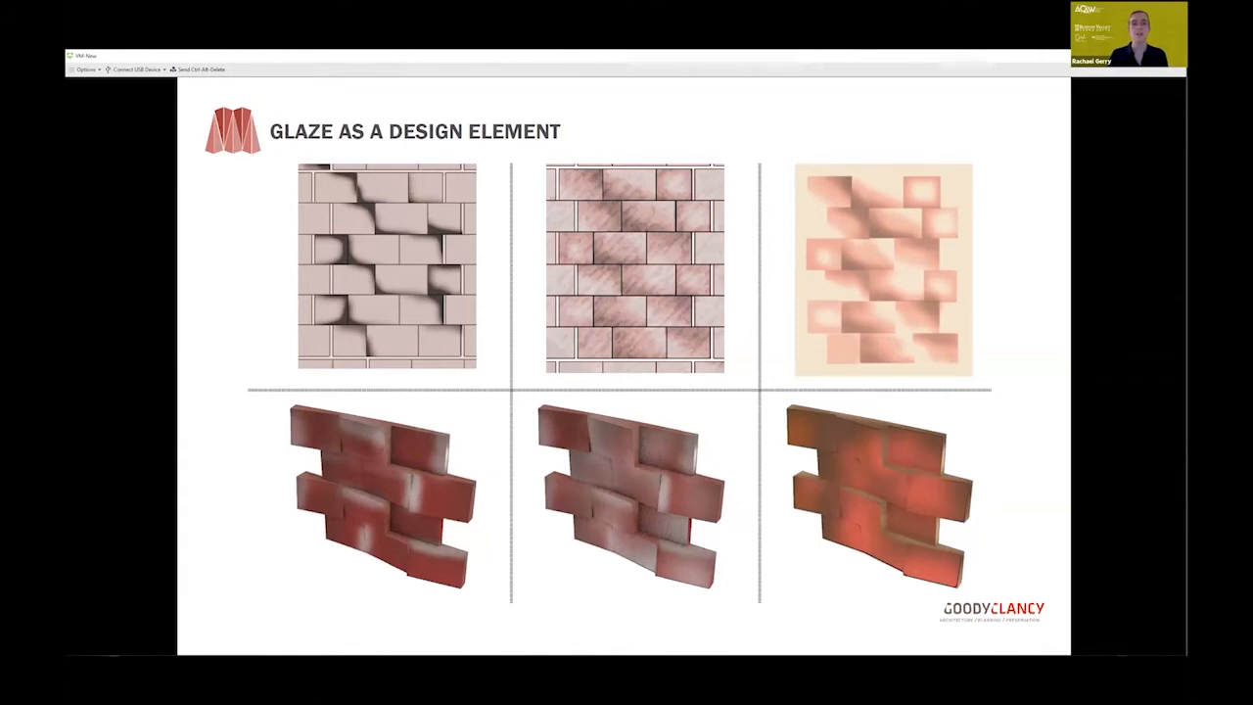
mouse_move(1097, 595)
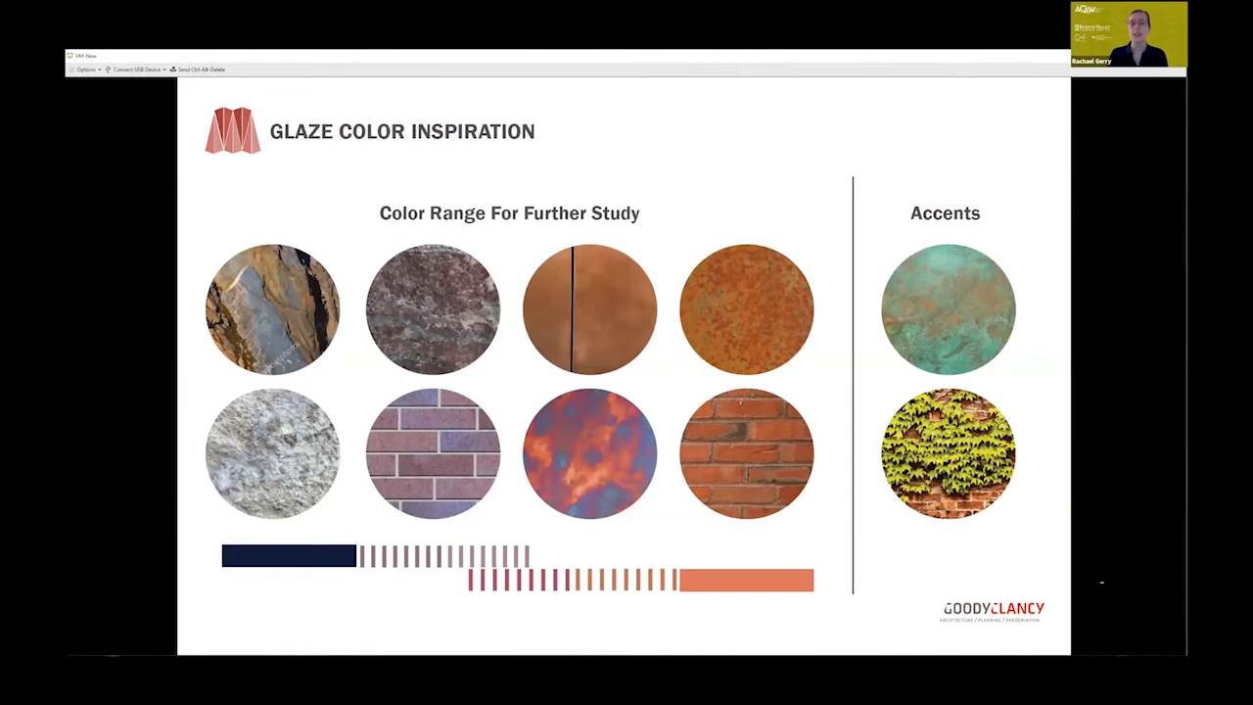
mouse_move(1108, 576)
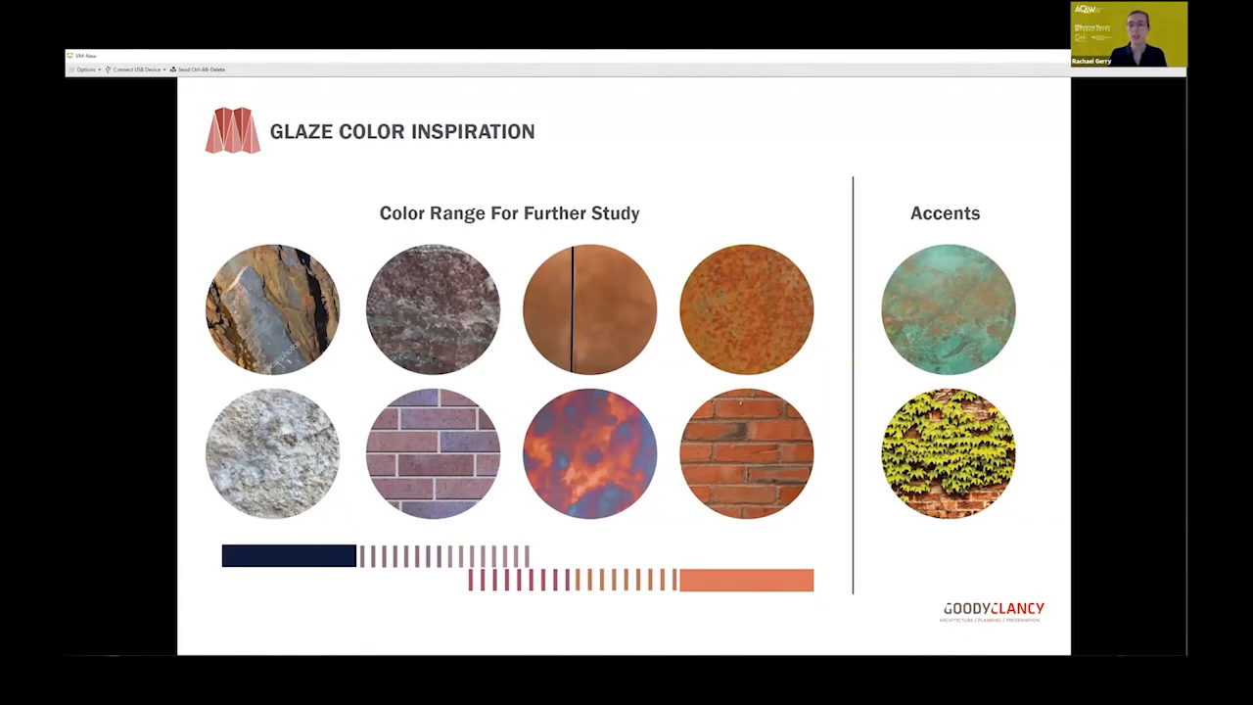
mouse_move(1102, 575)
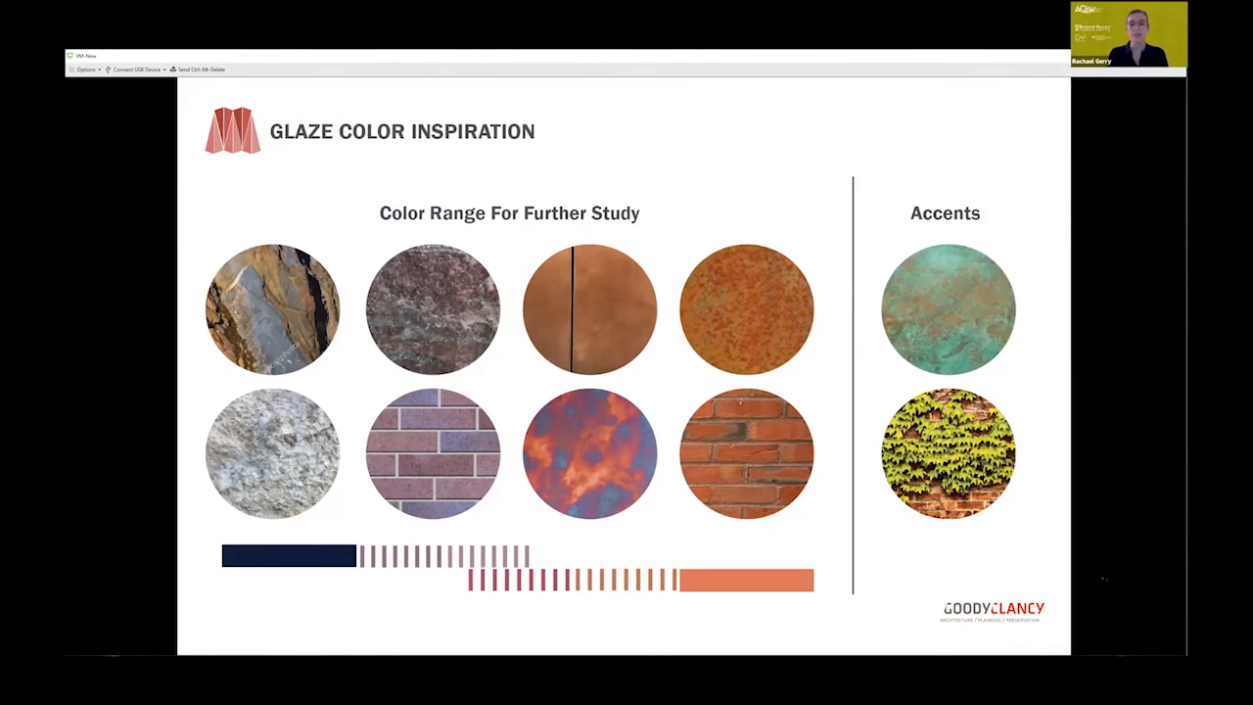
mouse_move(1097, 568)
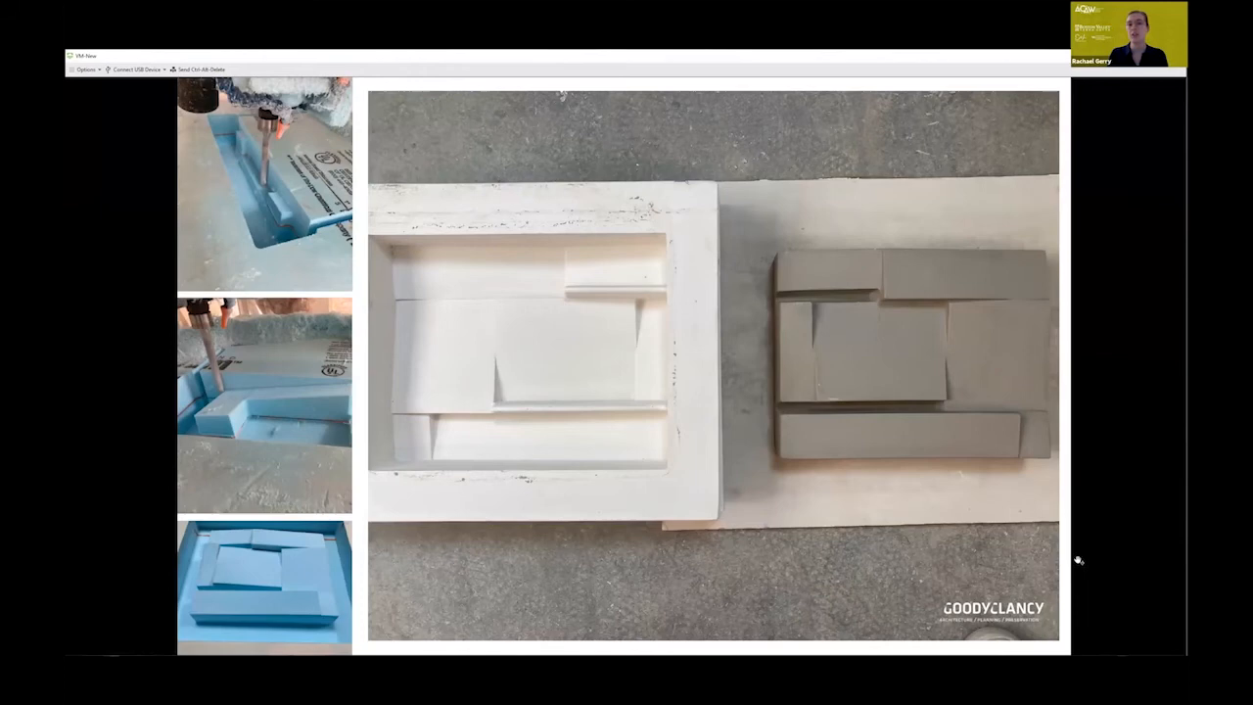
mouse_move(1113, 560)
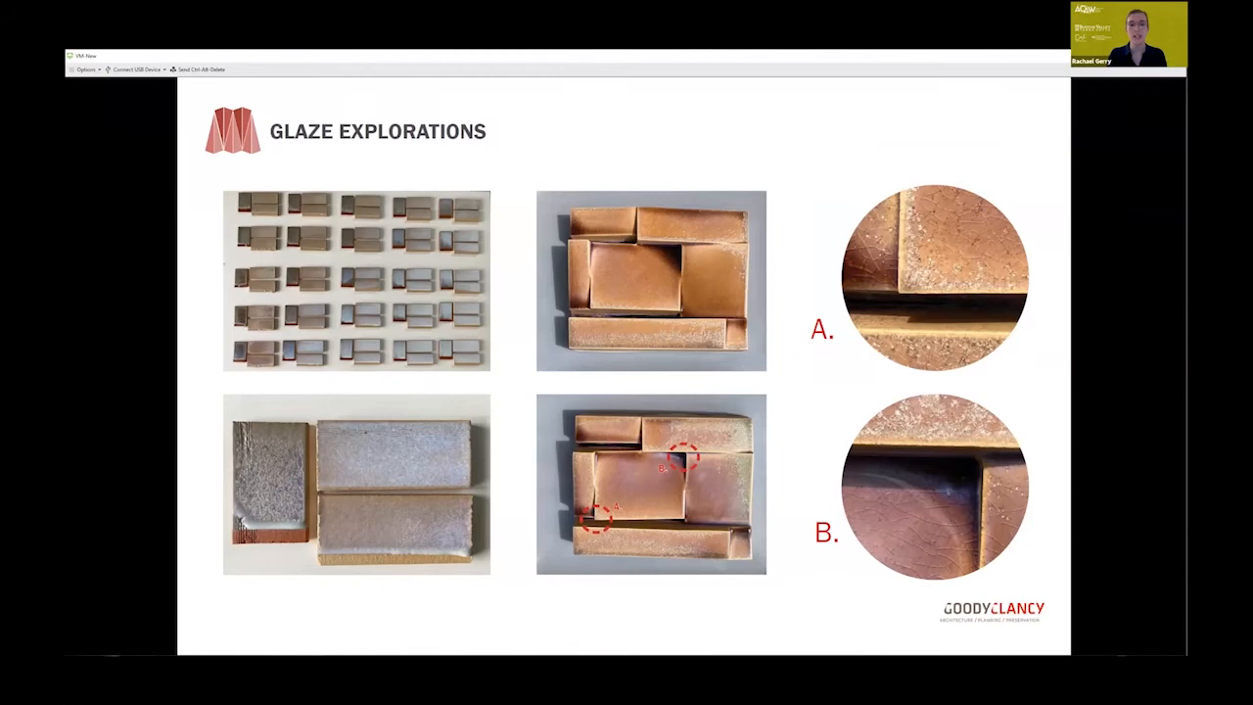
mouse_move(1083, 560)
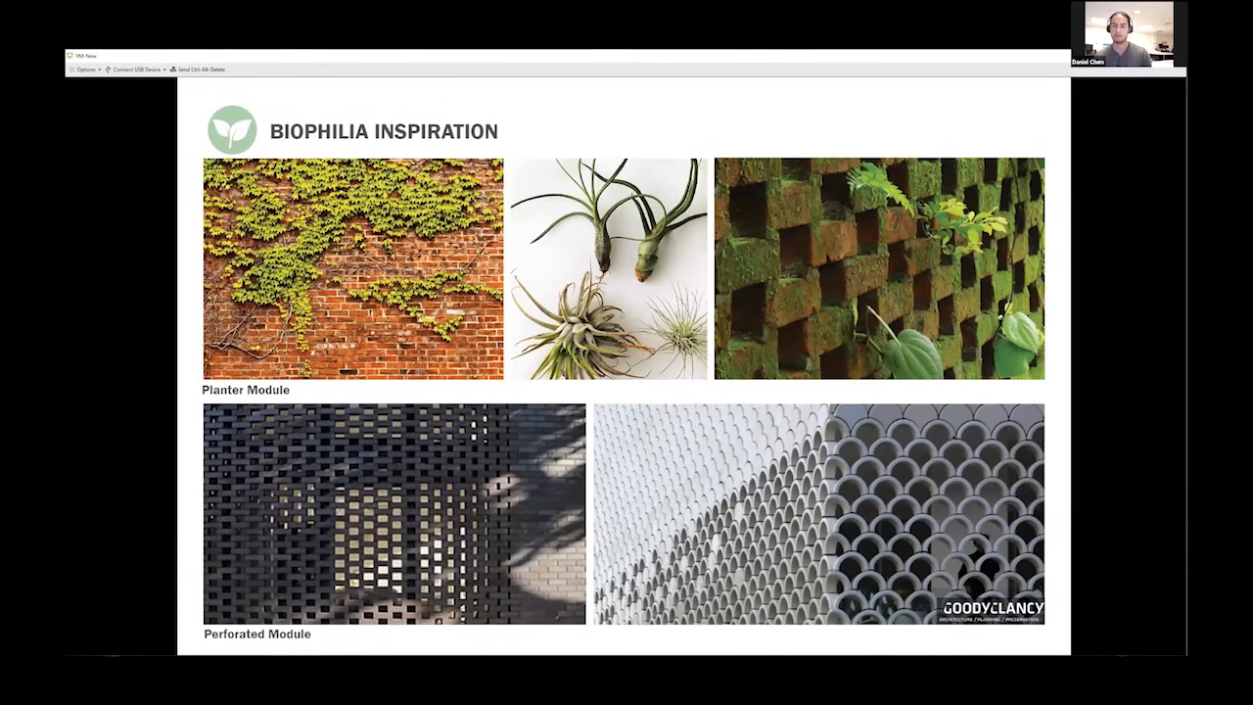
mouse_move(1081, 576)
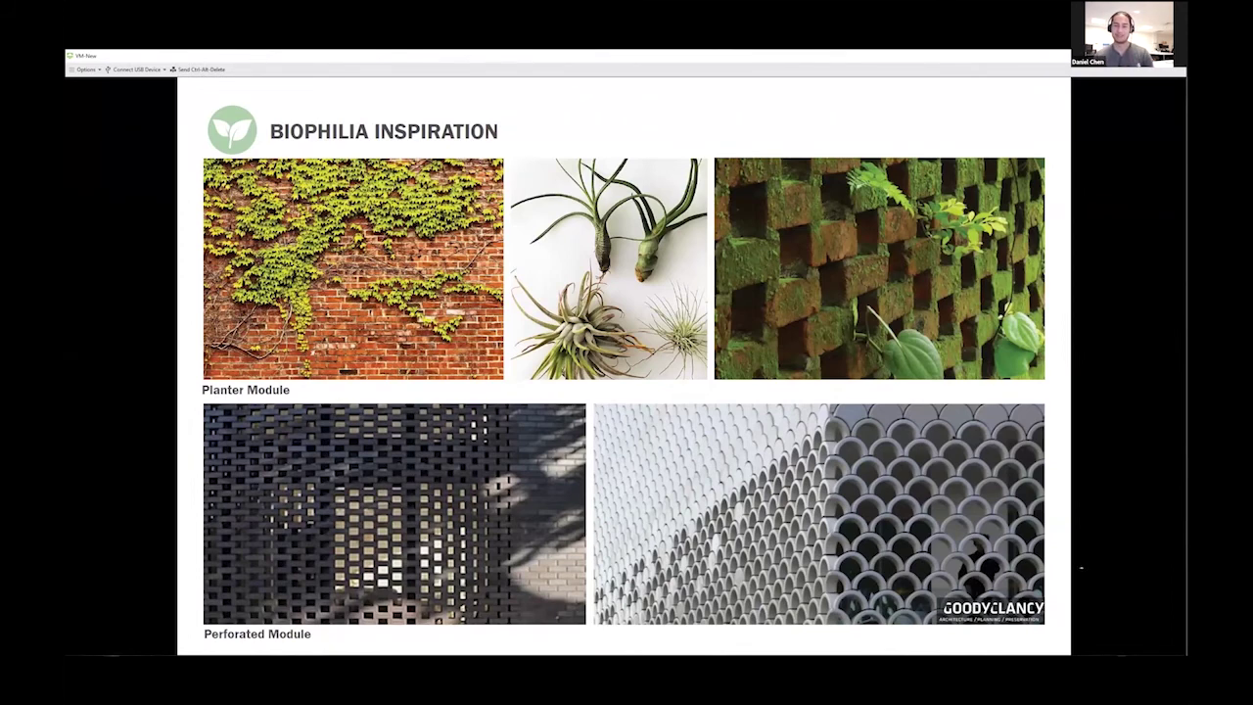
- Advance to the slide with brick module studies and green planter inserts
key(Right)
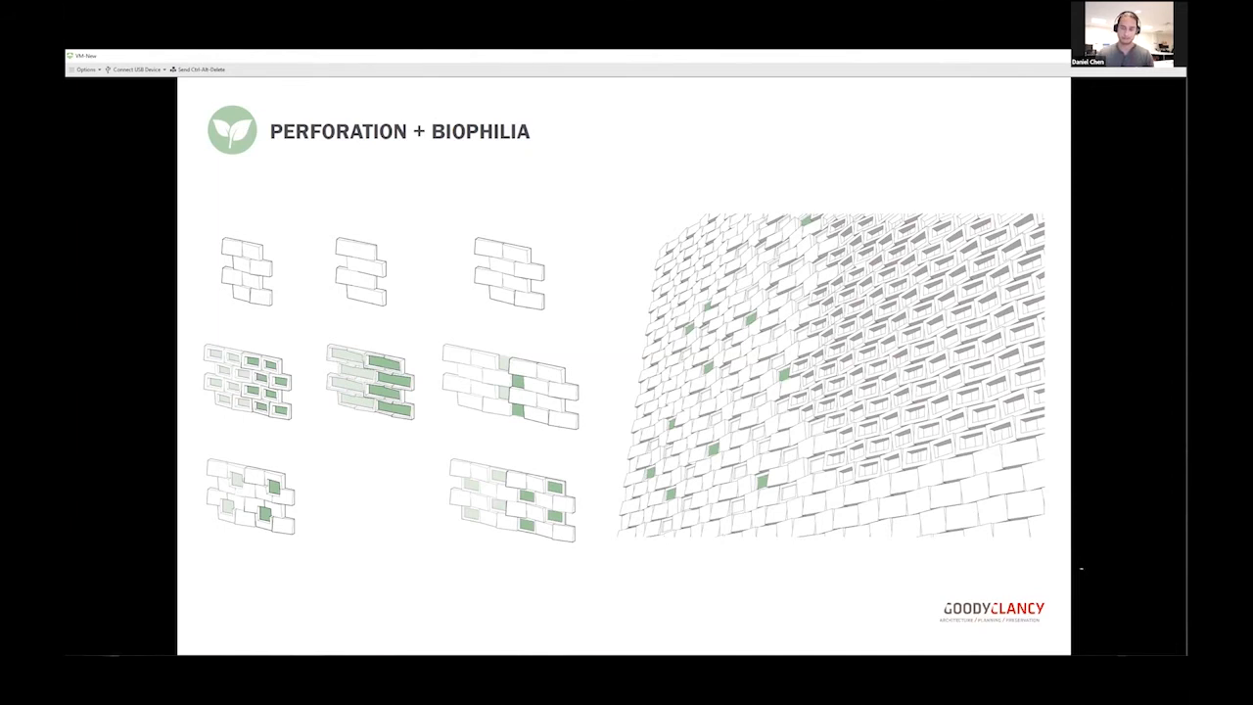
mouse_move(1085, 564)
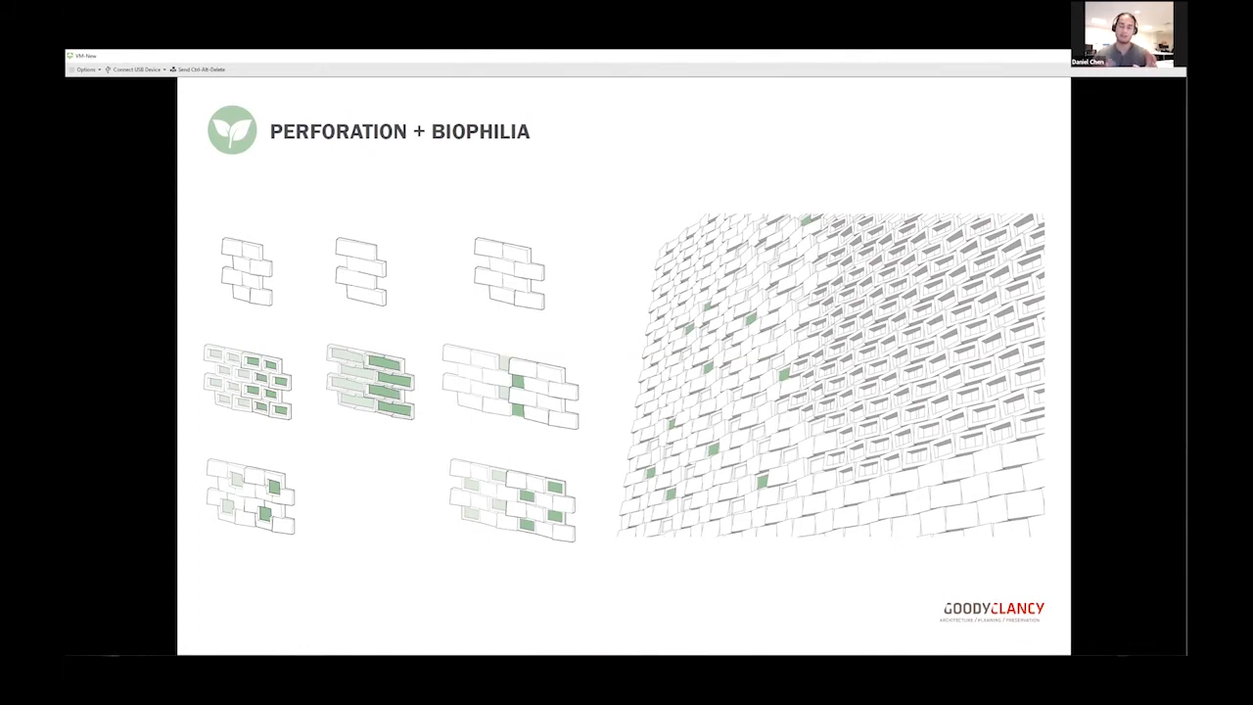
mouse_move(1091, 584)
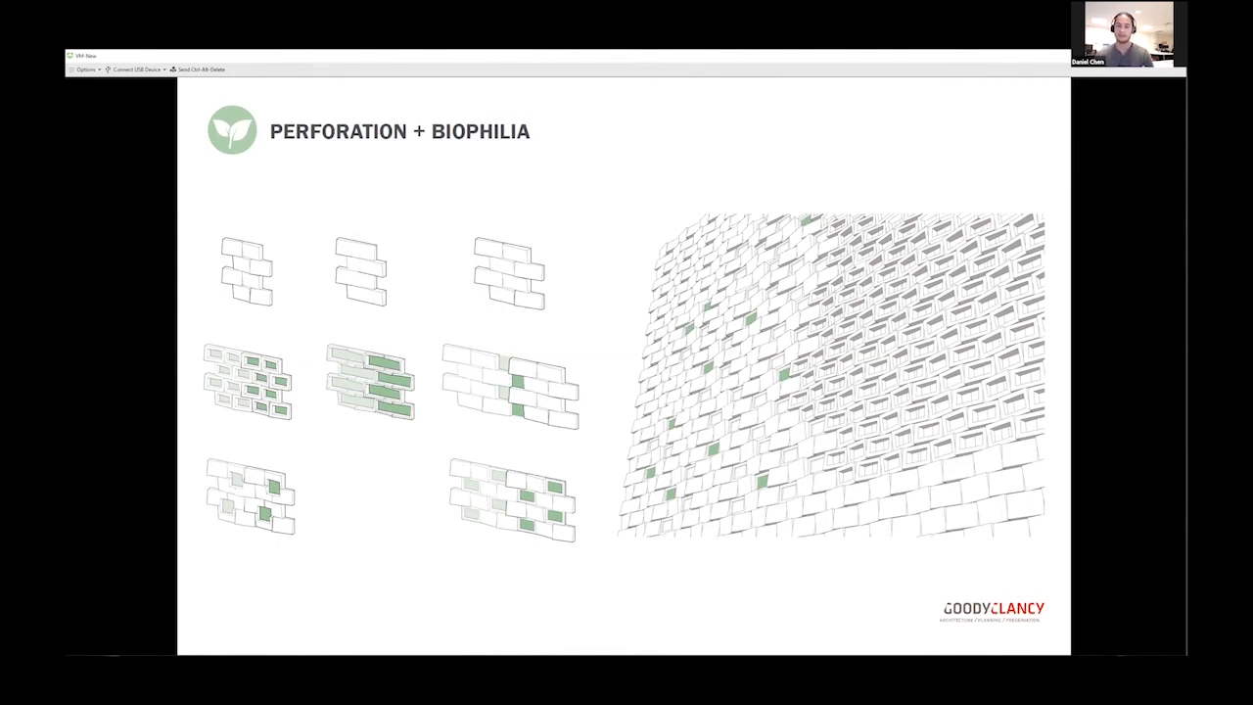
mouse_move(1073, 556)
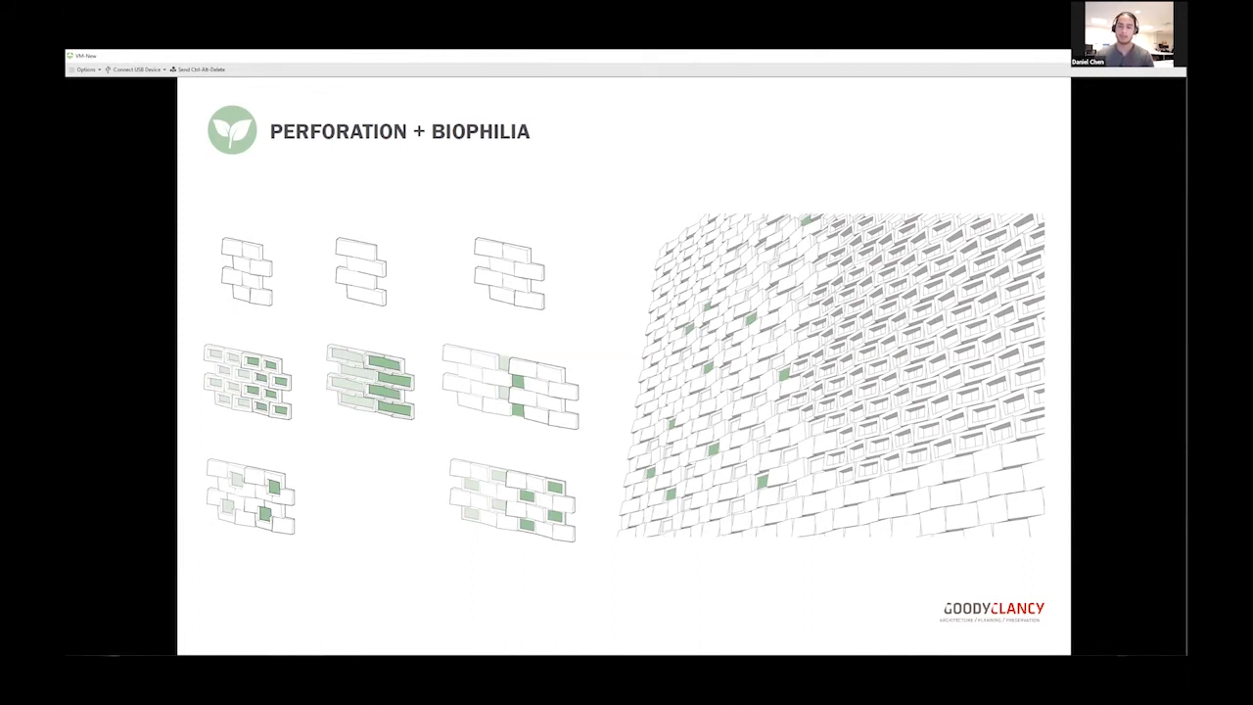
mouse_move(1077, 557)
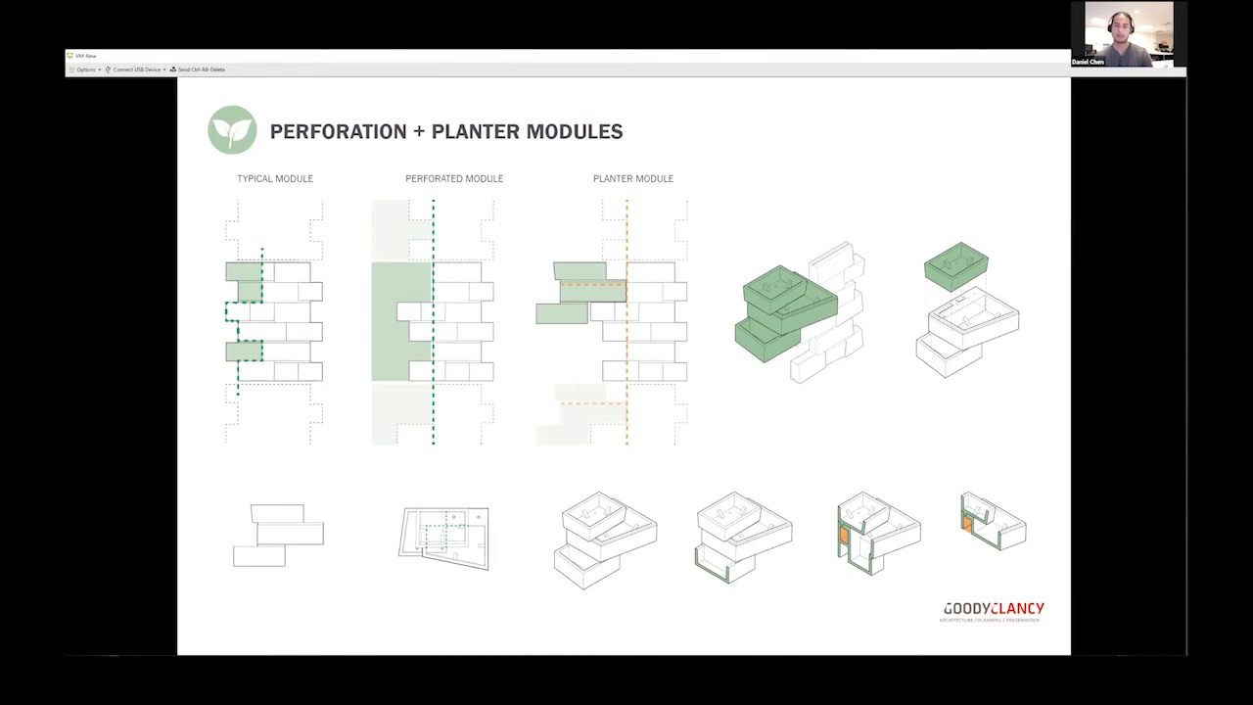
mouse_move(1093, 568)
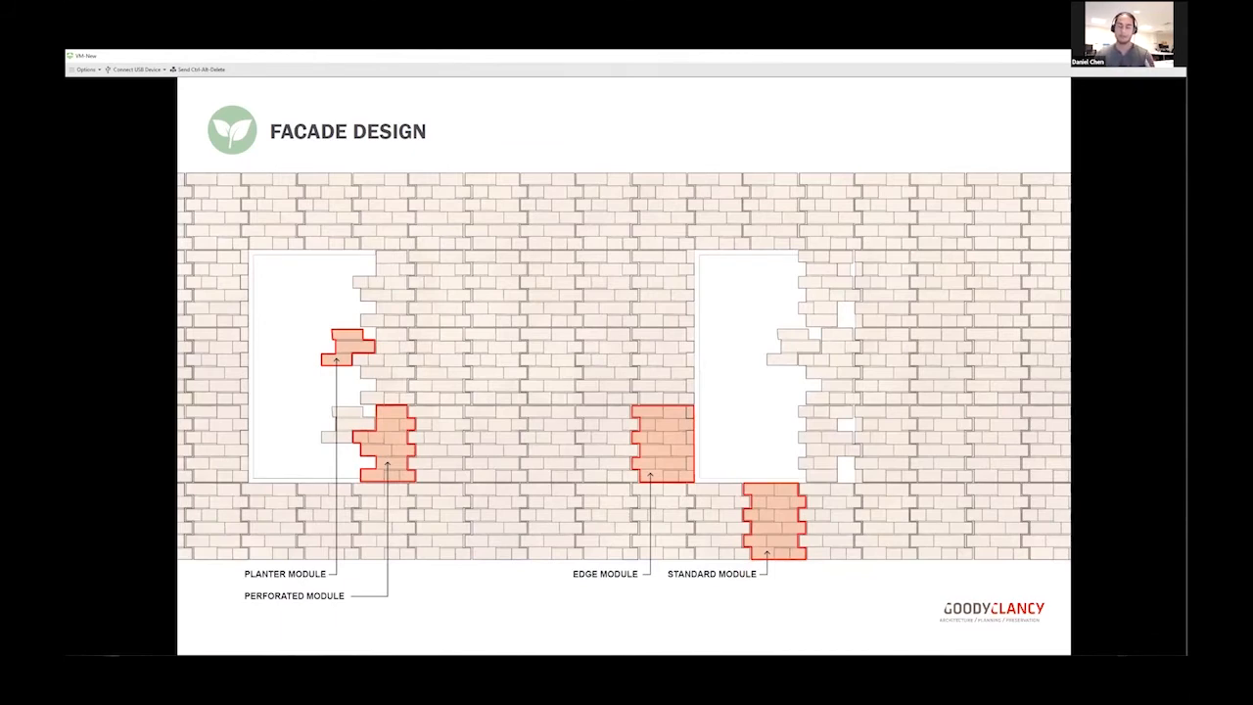
mouse_move(1093, 564)
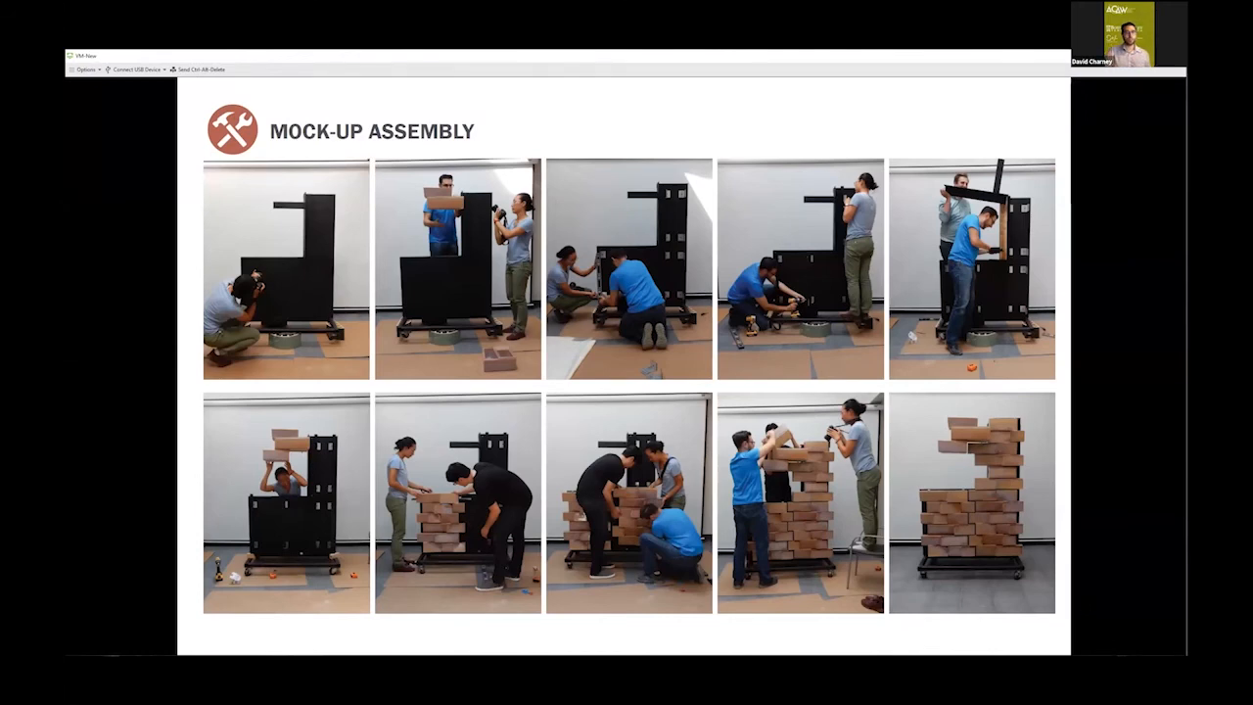
- Advance to the slide with close-ups of brackets fastened to the steel frame
key(Right)
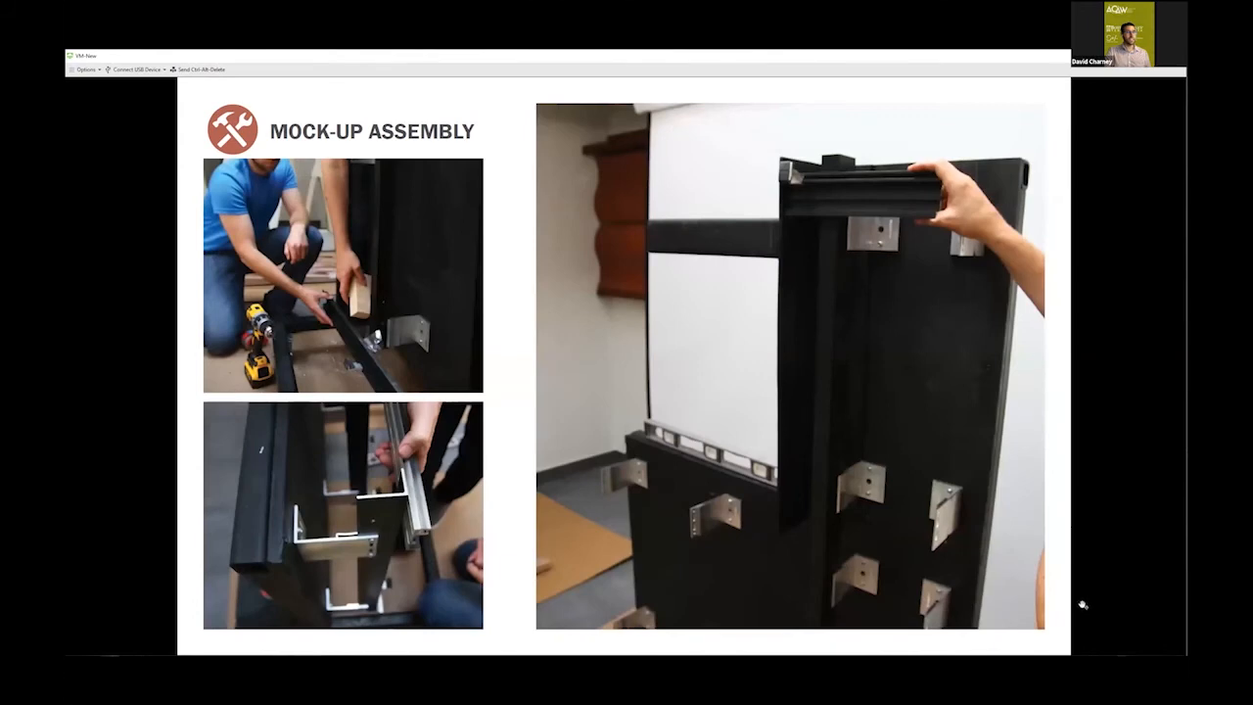